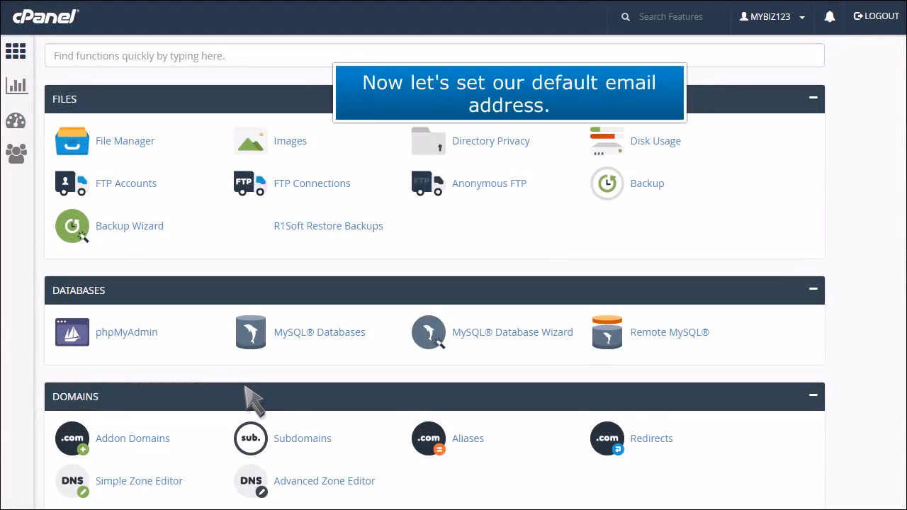
# - Scroll the cPanel home page down to the Email tools section
pyautogui.scroll(-3)
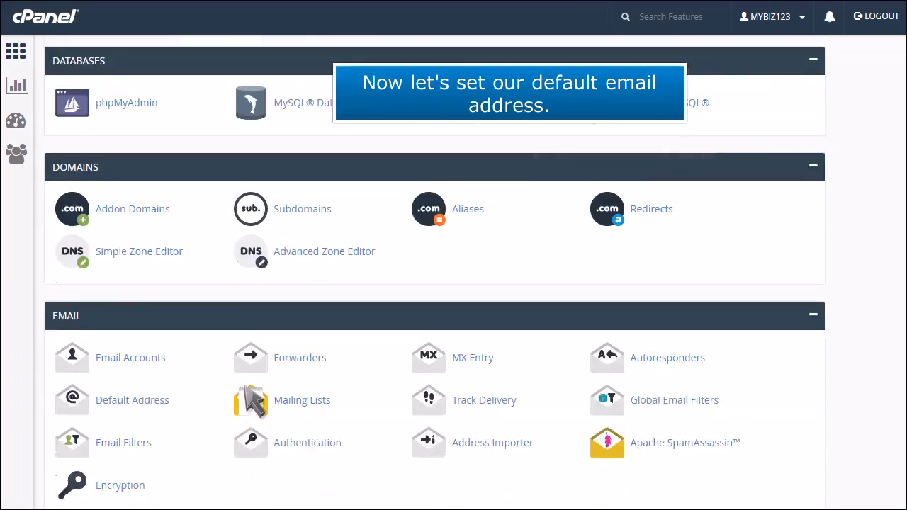
pyautogui.scroll(-3)
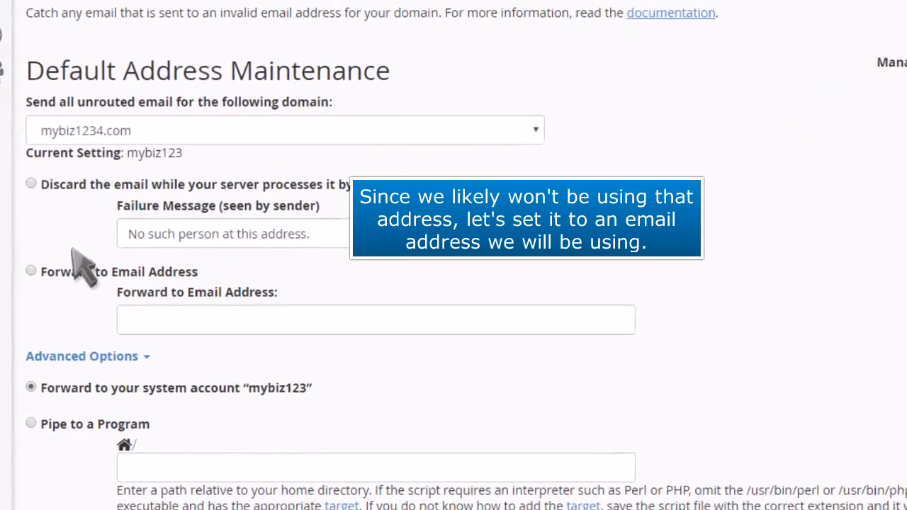
# - Scroll down on the Default Address Maintenance page for mybiz1234.com
pyautogui.scroll(-3)
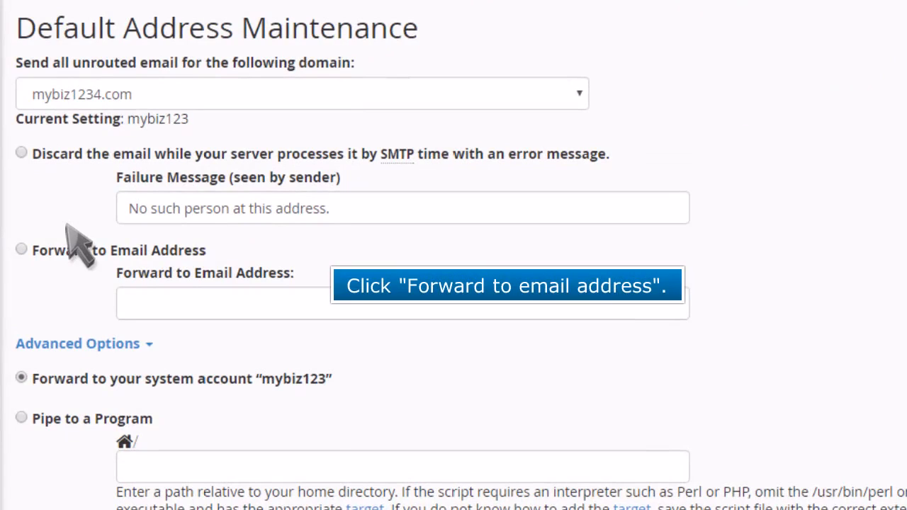
pyautogui.click(21, 249)
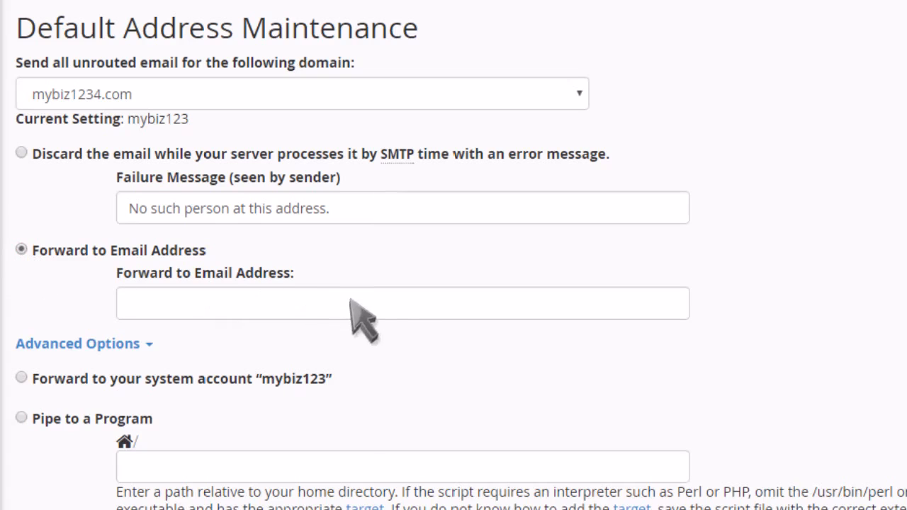
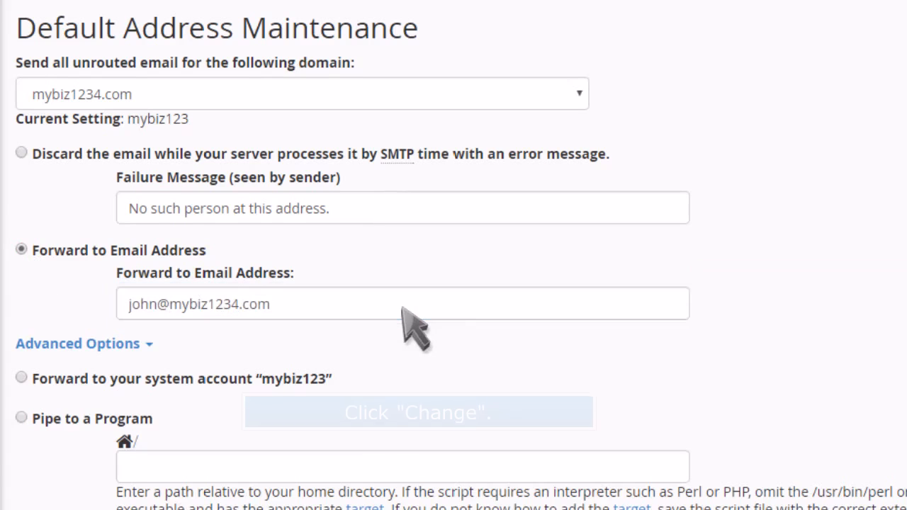
pyautogui.scroll(-3)
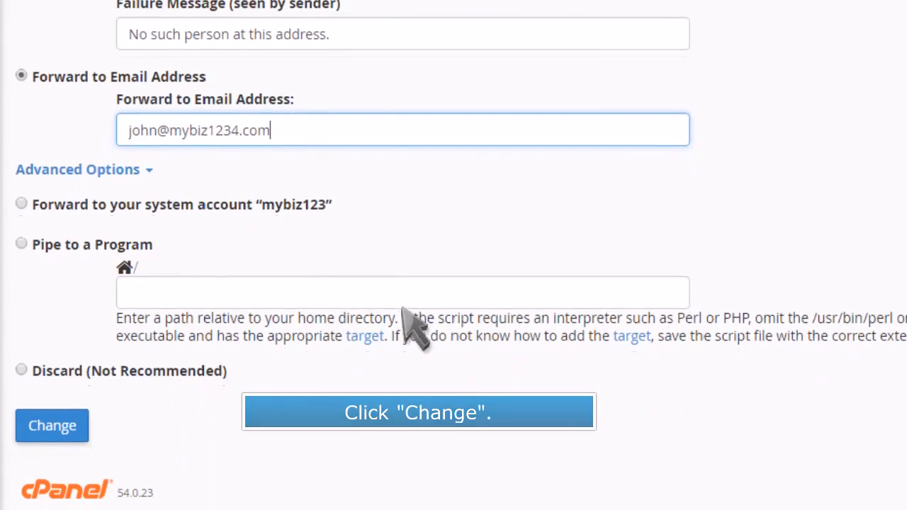
pyautogui.click(52, 425)
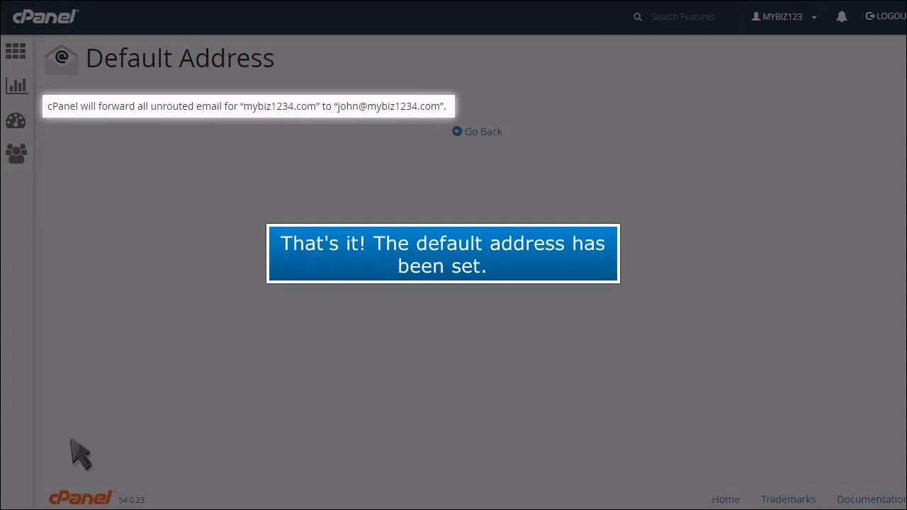
pyautogui.click(477, 131)
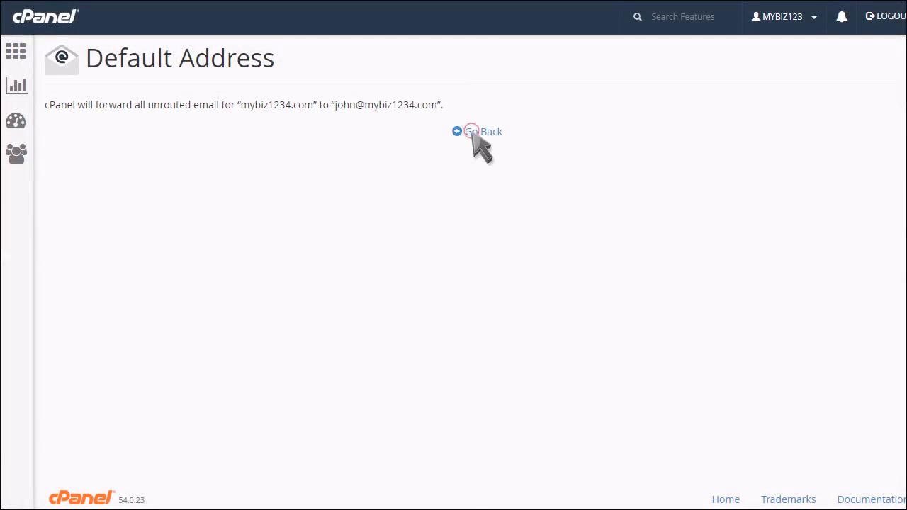
pyautogui.click(485, 131)
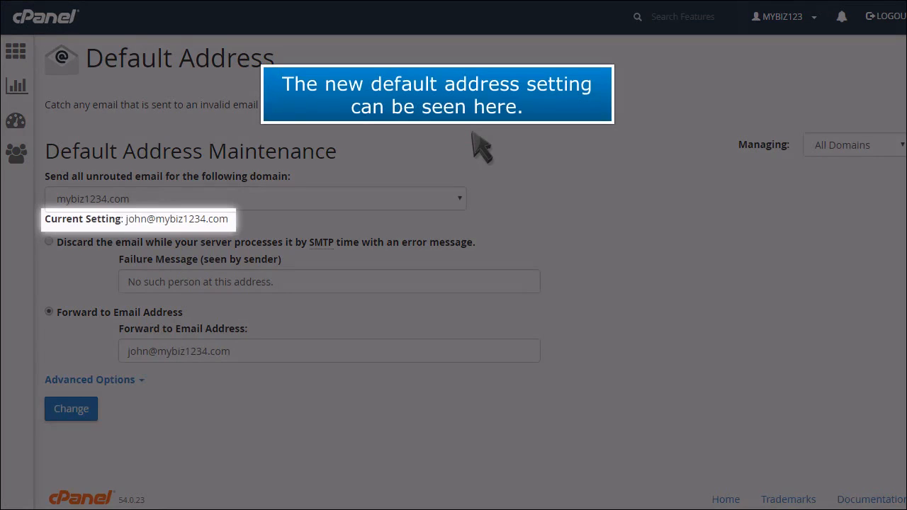